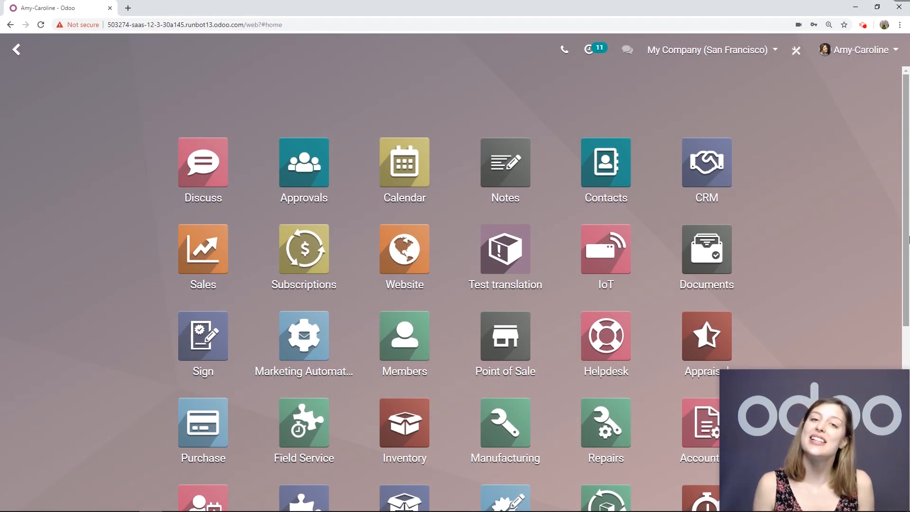
Search 'atte' on the home screen and launch the Attendances app
text(atte)
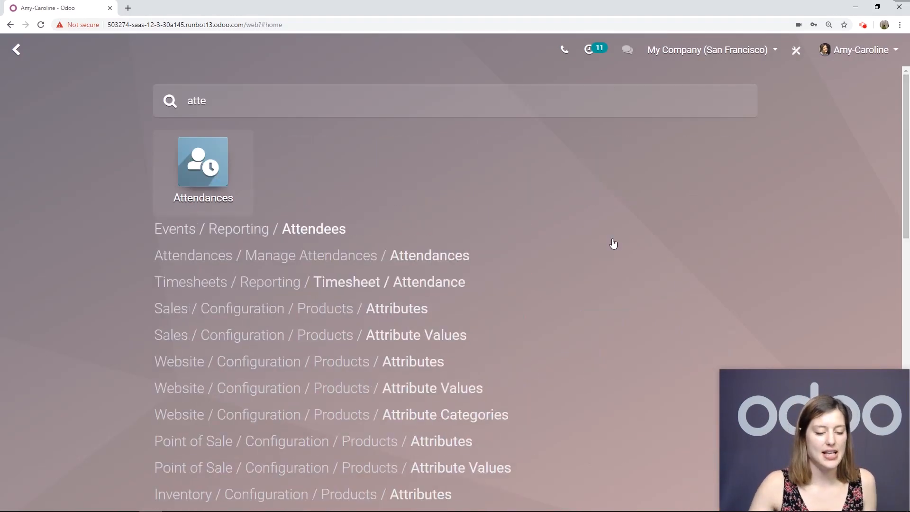
click(203, 161)
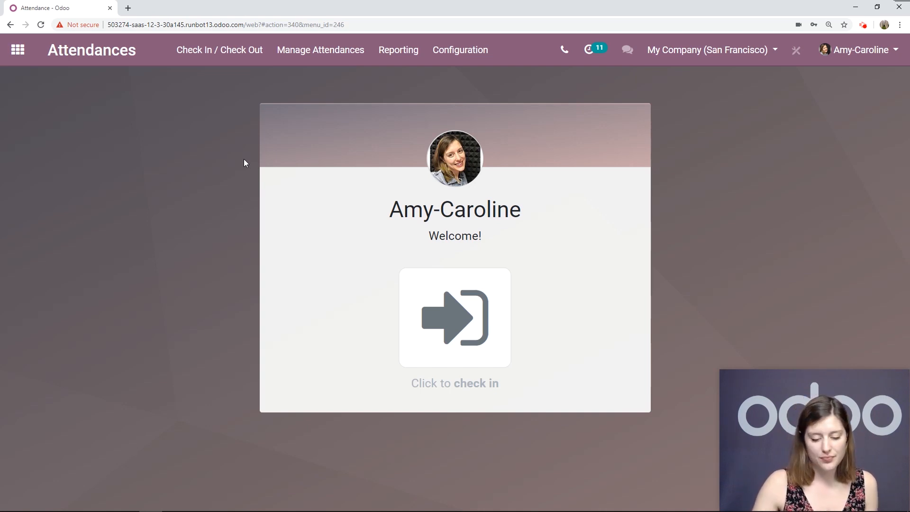
mouse_move(499, 302)
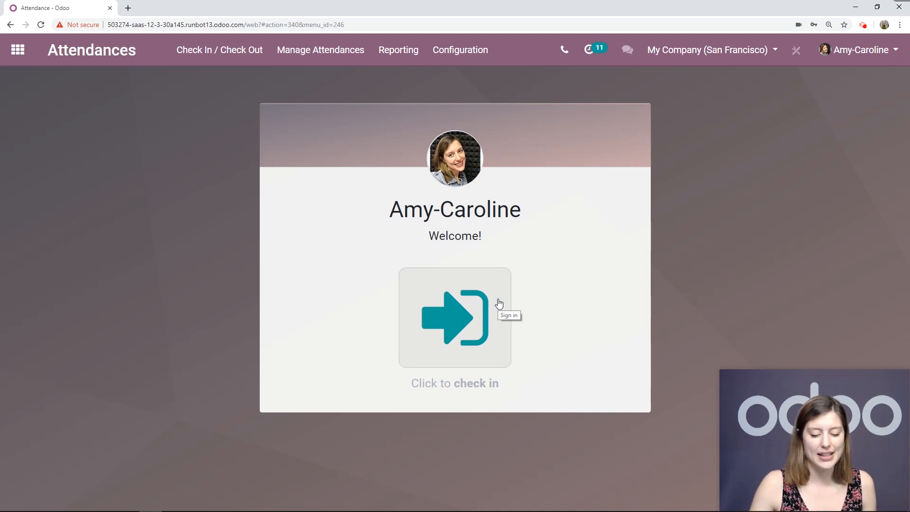
Check Amy-Caroline in at 09:57:27 and dismiss the welcome message
click(454, 318)
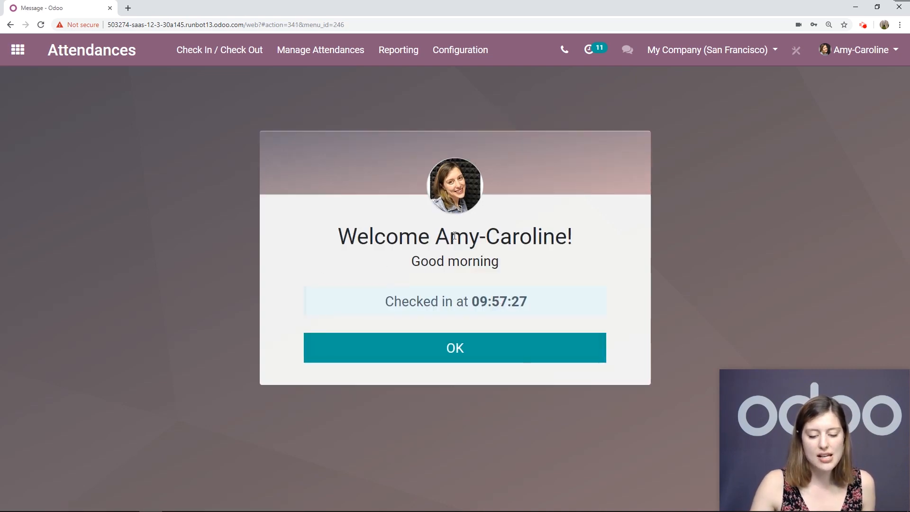
click(455, 347)
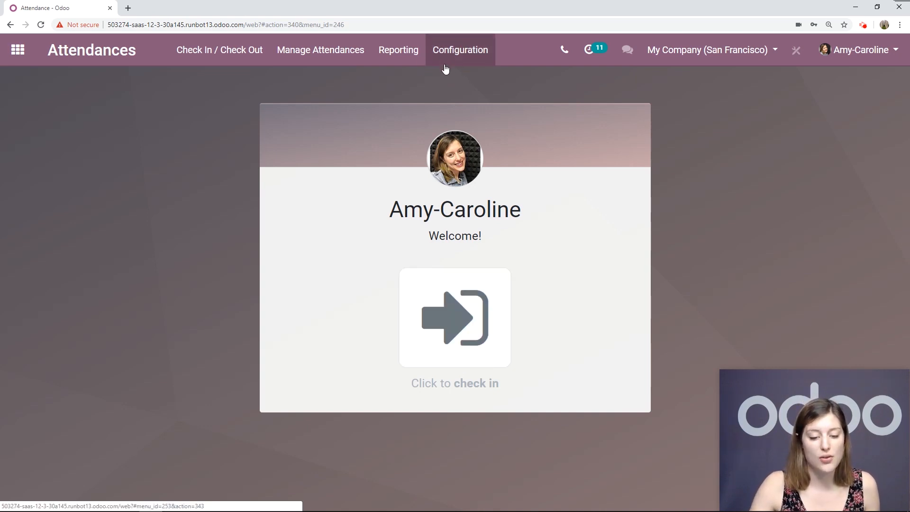
Bring up the attendance settings and confirm Employee PIN kiosk check-in is enabled
click(461, 50)
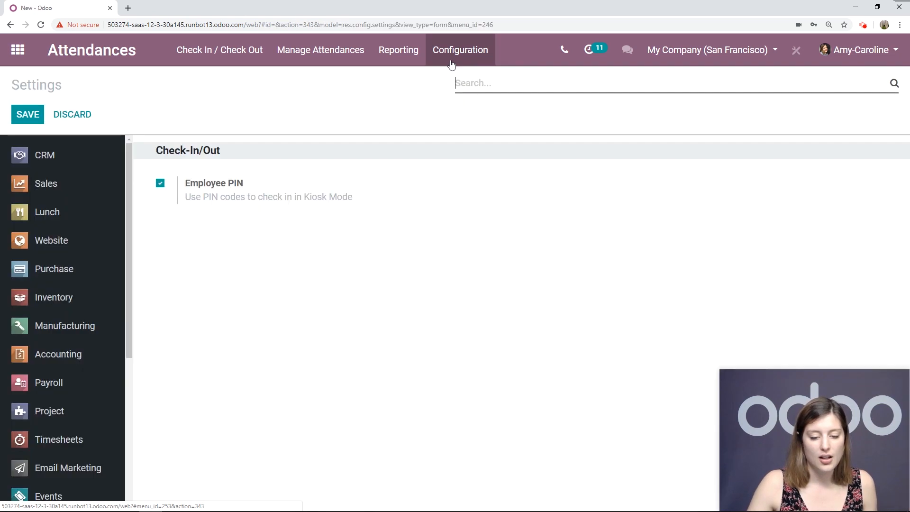
mouse_move(243, 219)
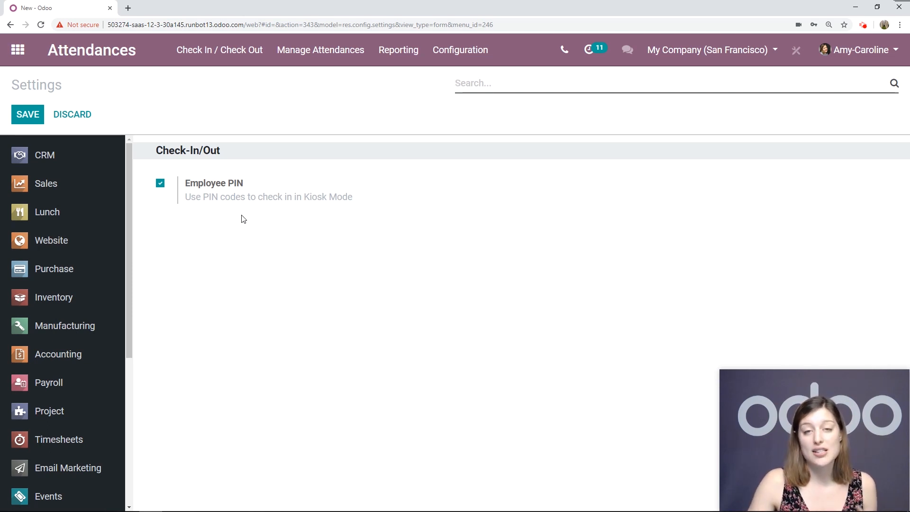
click(320, 50)
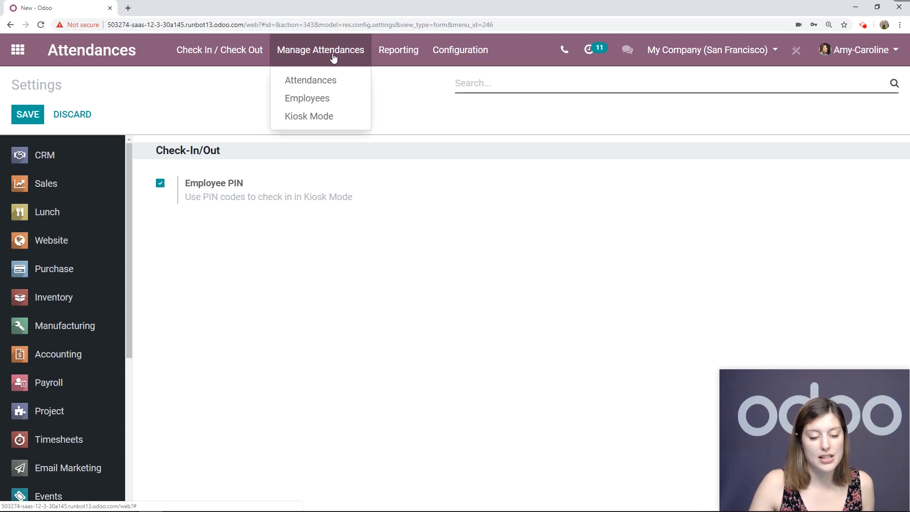
click(307, 98)
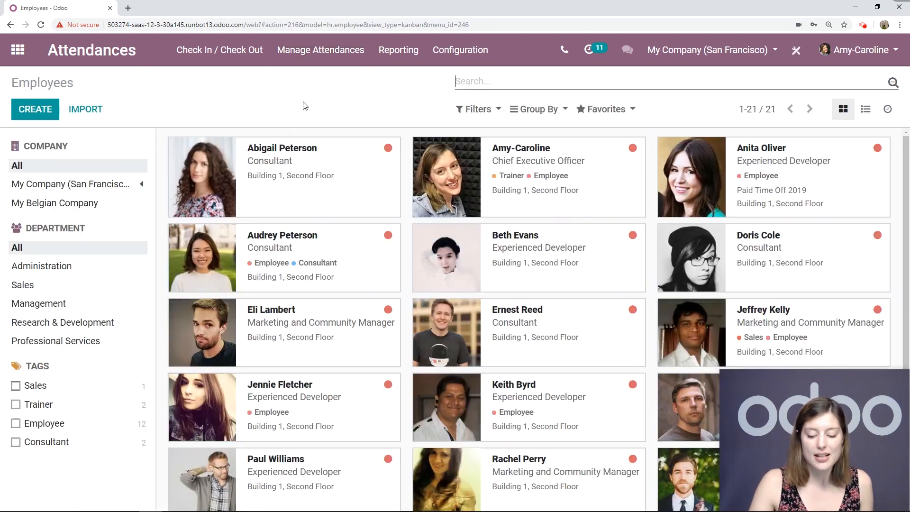
mouse_move(465, 122)
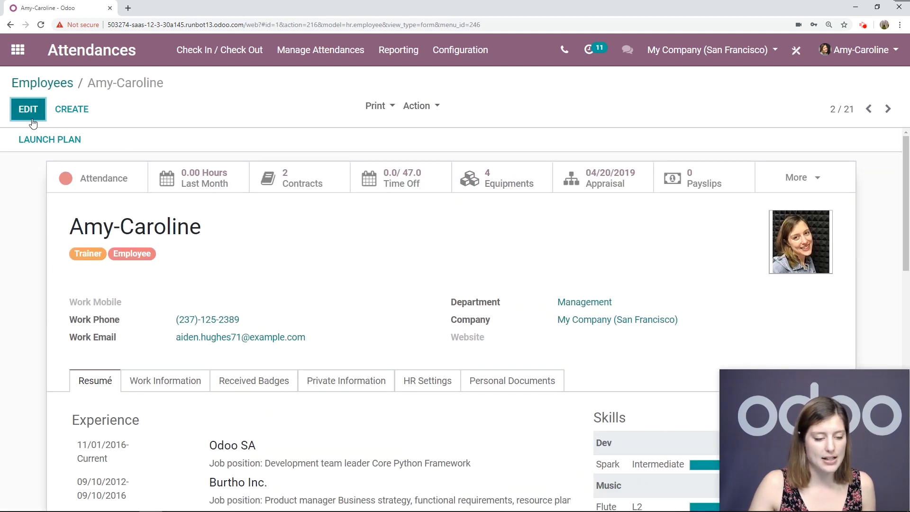
click(28, 109)
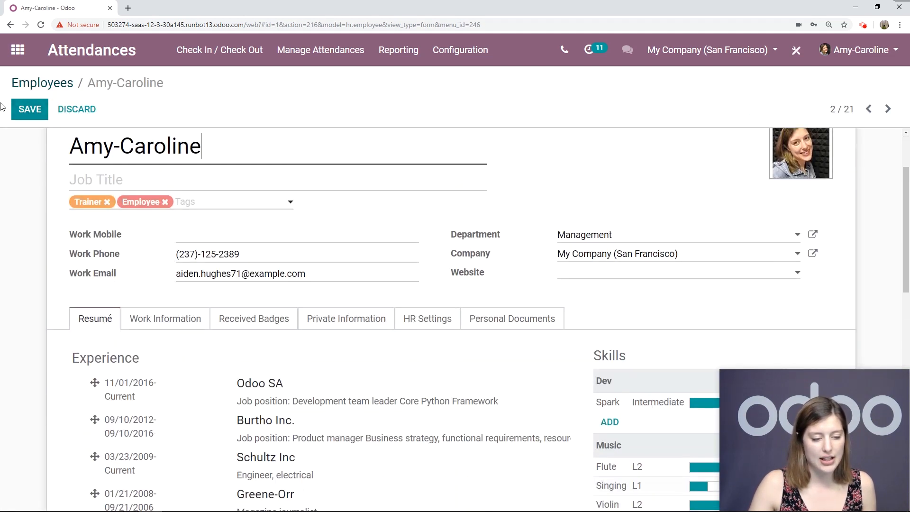
scroll(down, 3)
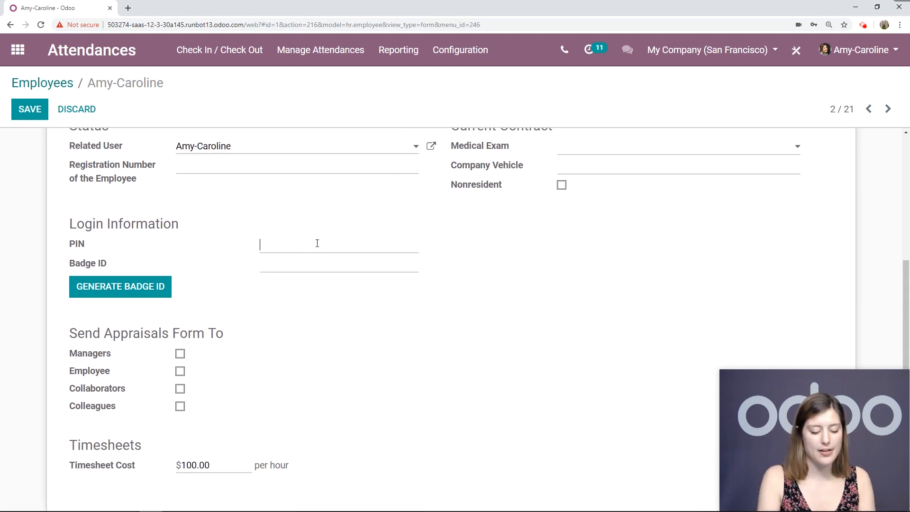
text(1111)
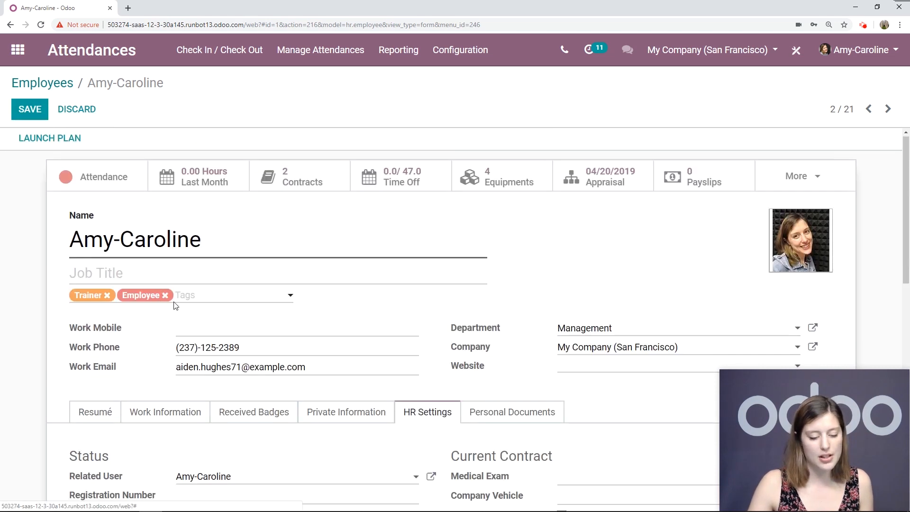
click(29, 109)
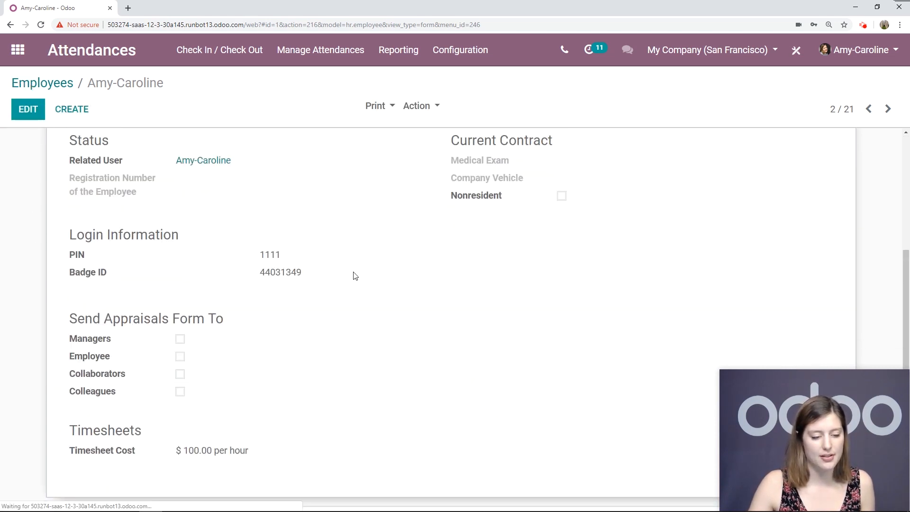
click(377, 106)
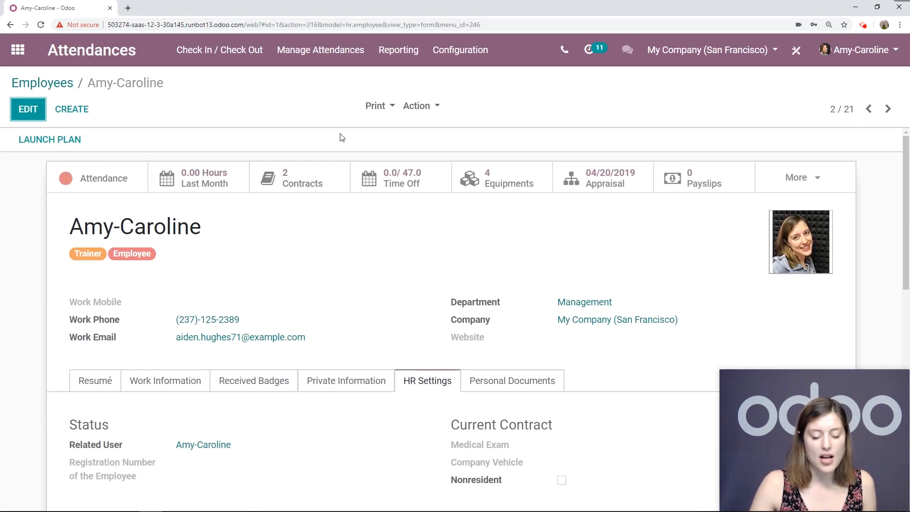
Launch kiosk mode and show the list of 21 employees
click(320, 50)
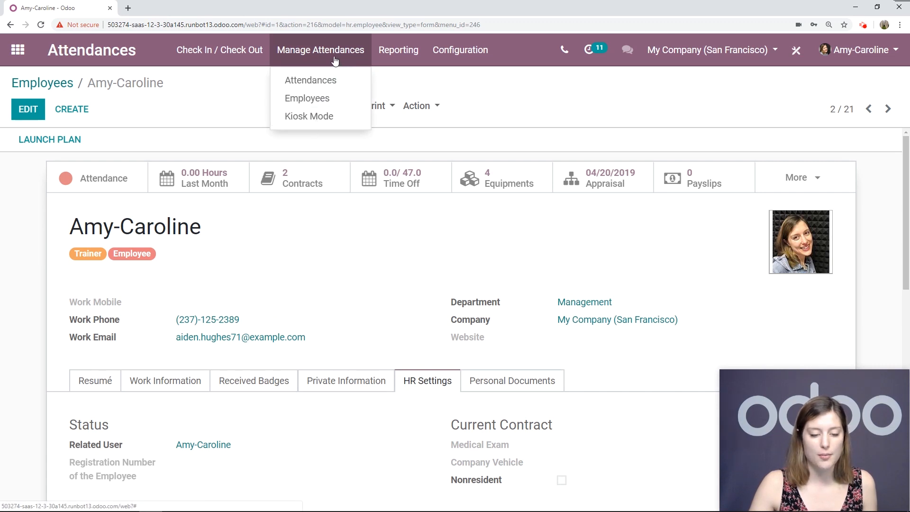
click(309, 116)
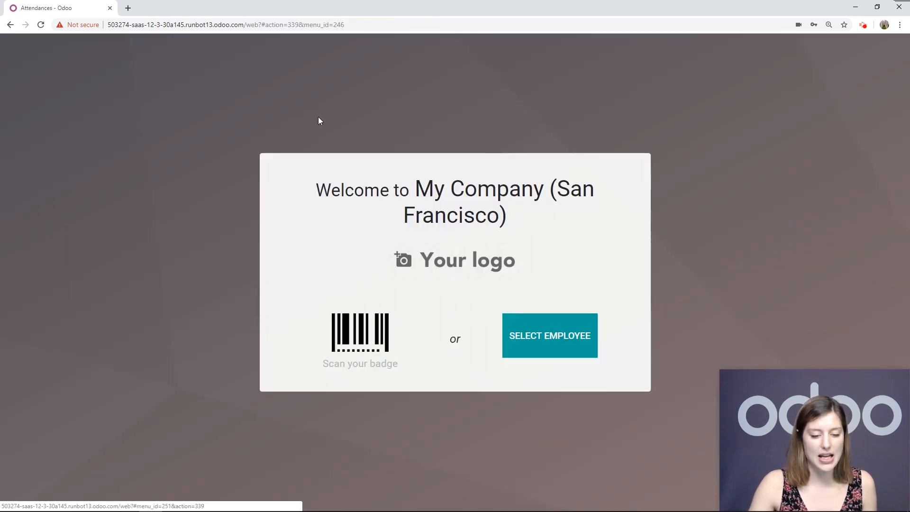
mouse_move(434, 404)
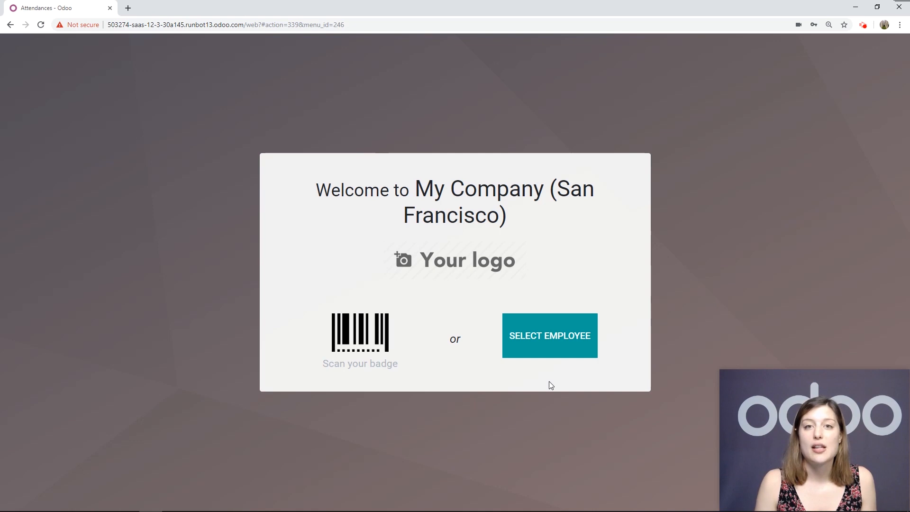
click(549, 336)
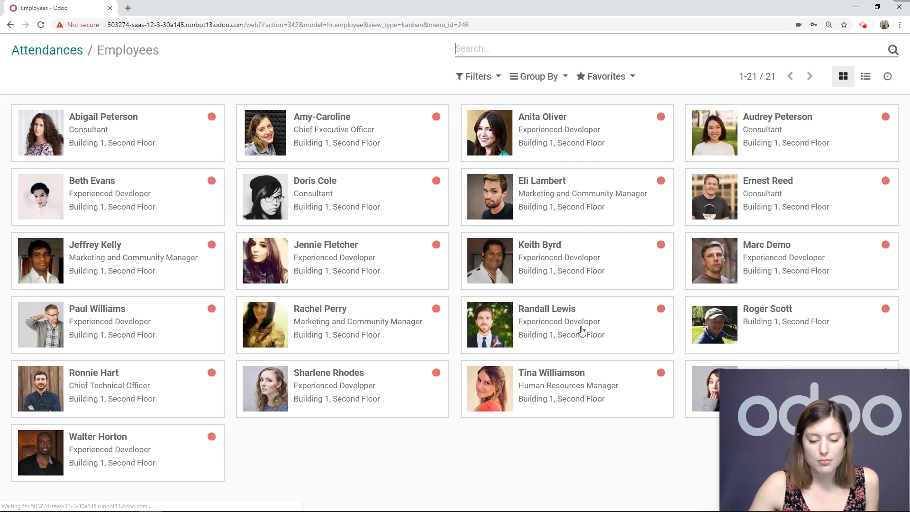
Check Amy-Caroline in, then out at 09:59:22, at the kiosk with her PIN
click(322, 132)
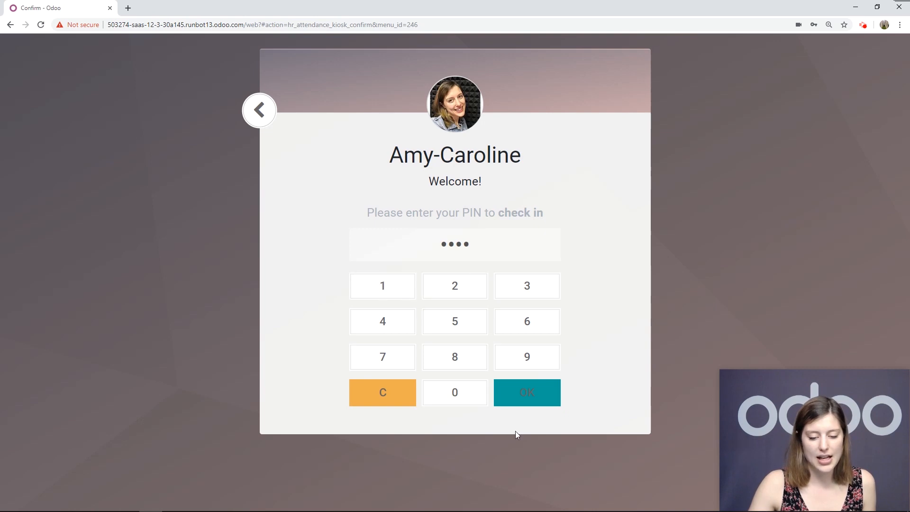
click(526, 392)
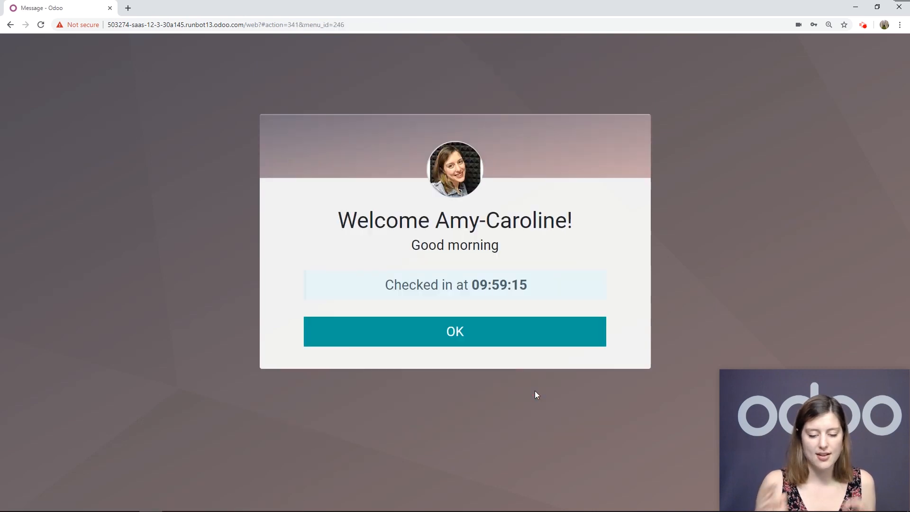
click(455, 331)
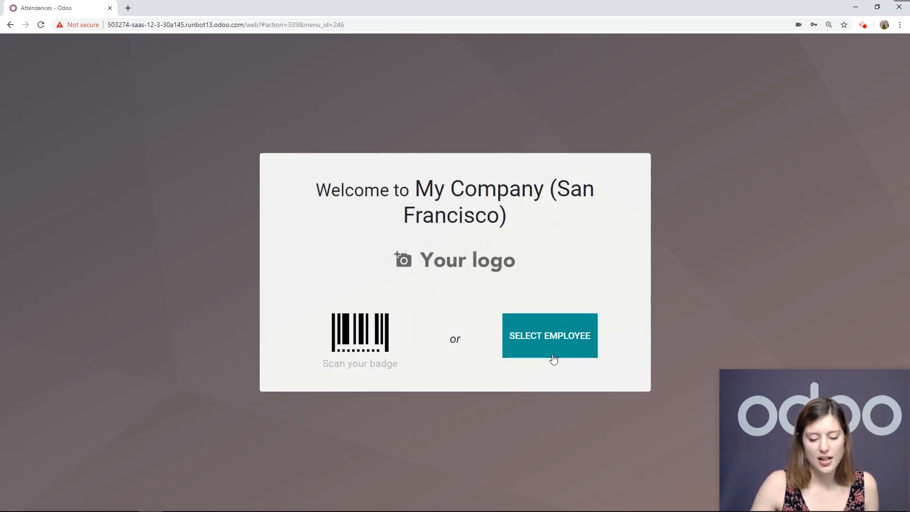
click(548, 336)
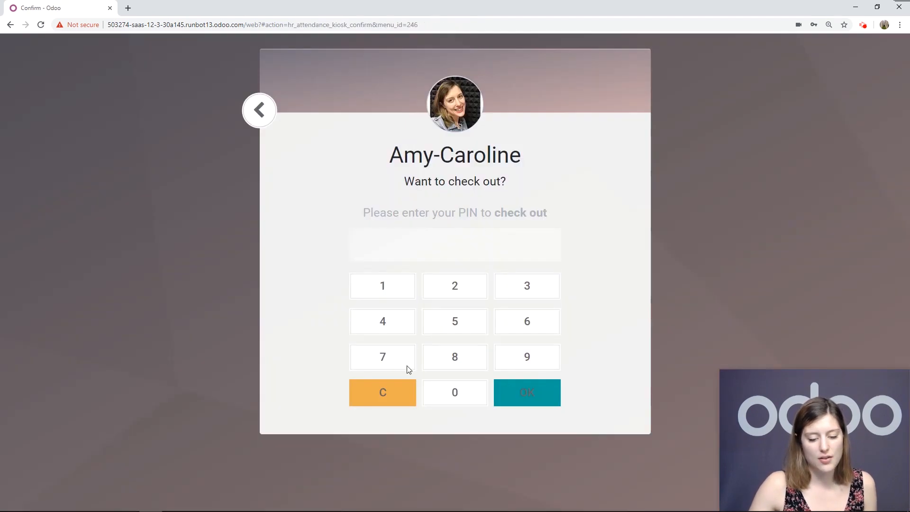
click(525, 393)
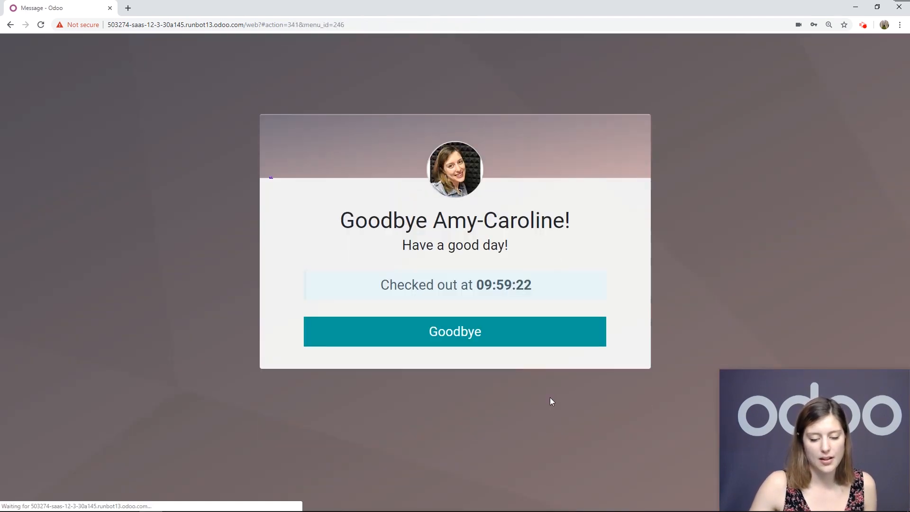
click(454, 332)
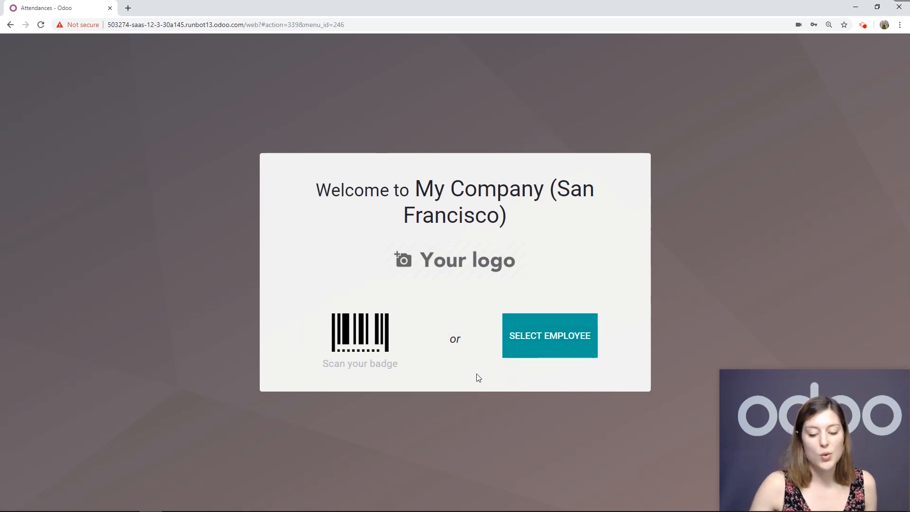
Check Amy-Caroline back in at 09:59:30 and exit kiosk mode
click(548, 336)
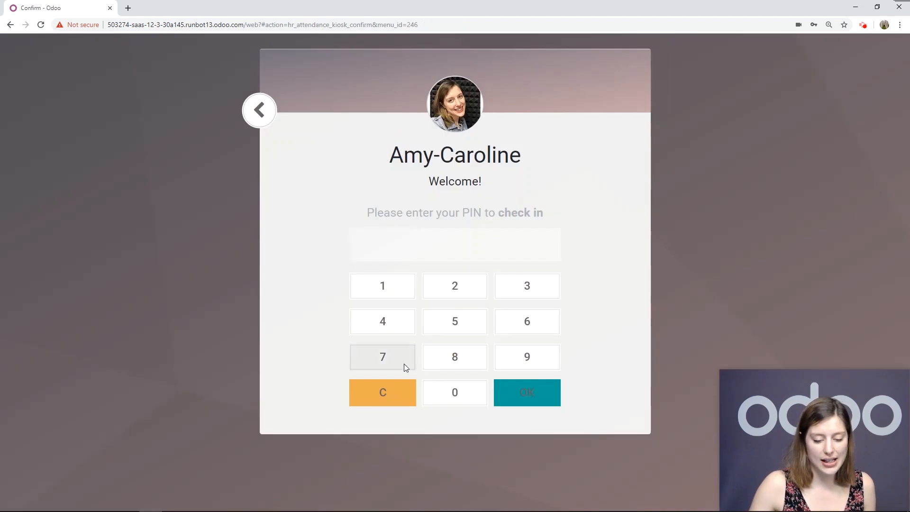
click(526, 392)
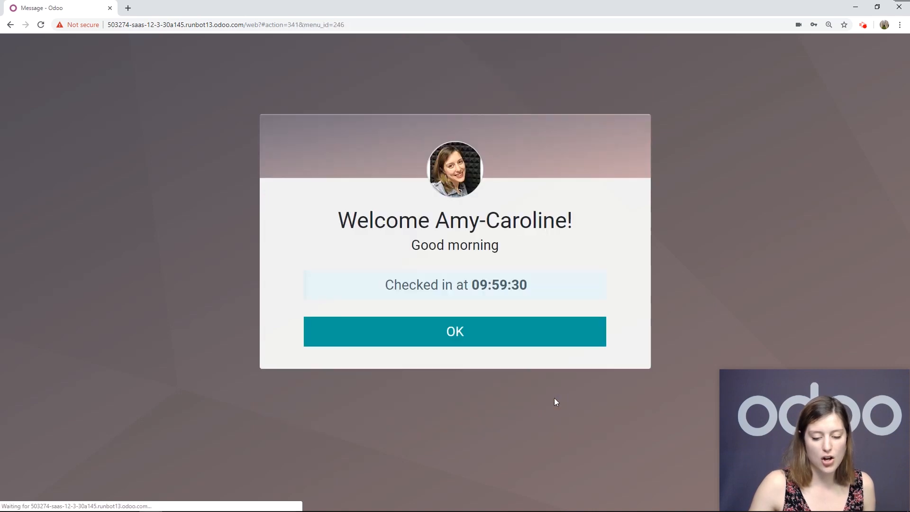
click(455, 331)
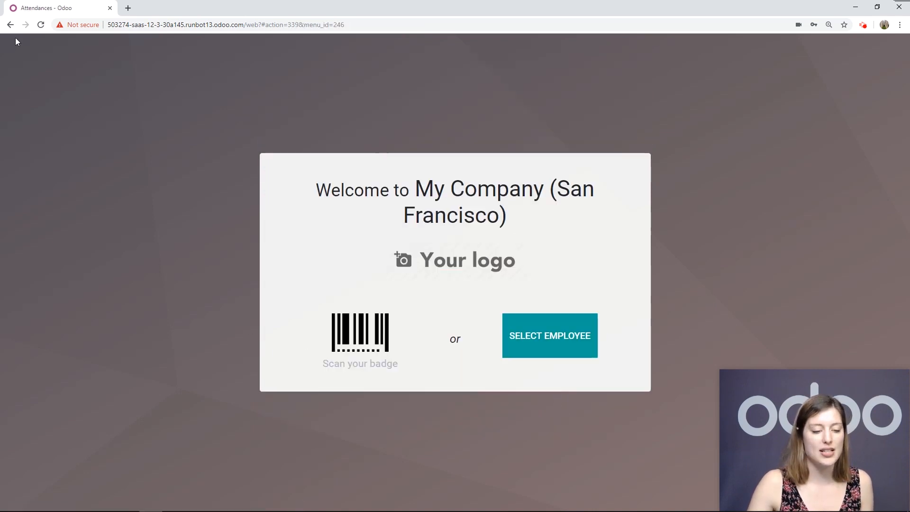
click(319, 49)
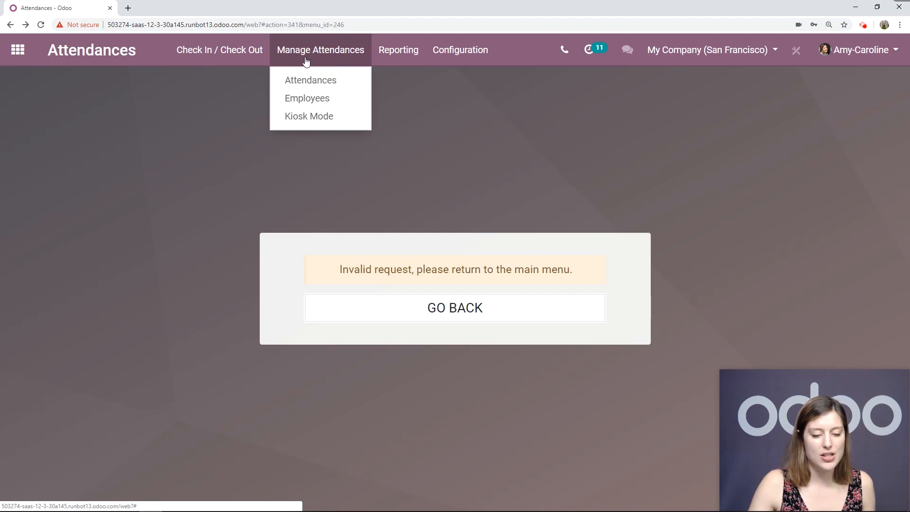
Show the attendance records list with the 09:59:22 check-out and 09:59:30 check-in
click(310, 80)
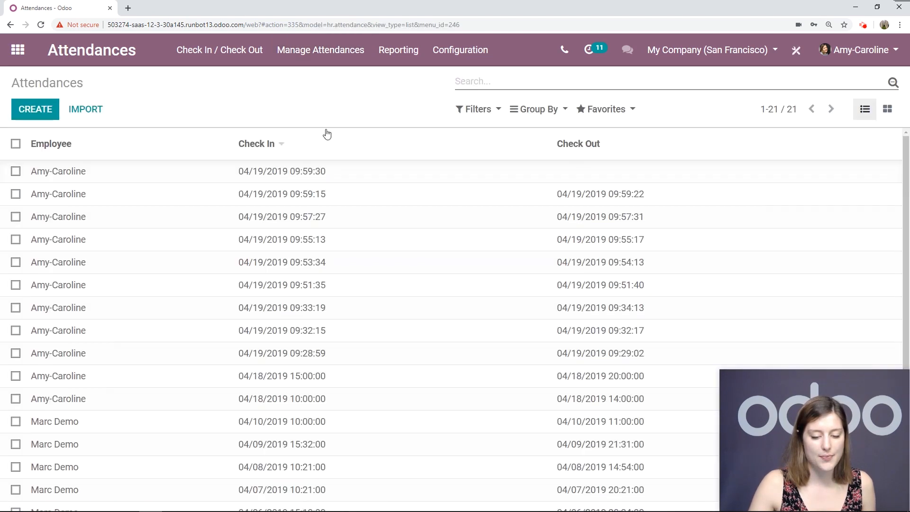
mouse_move(159, 314)
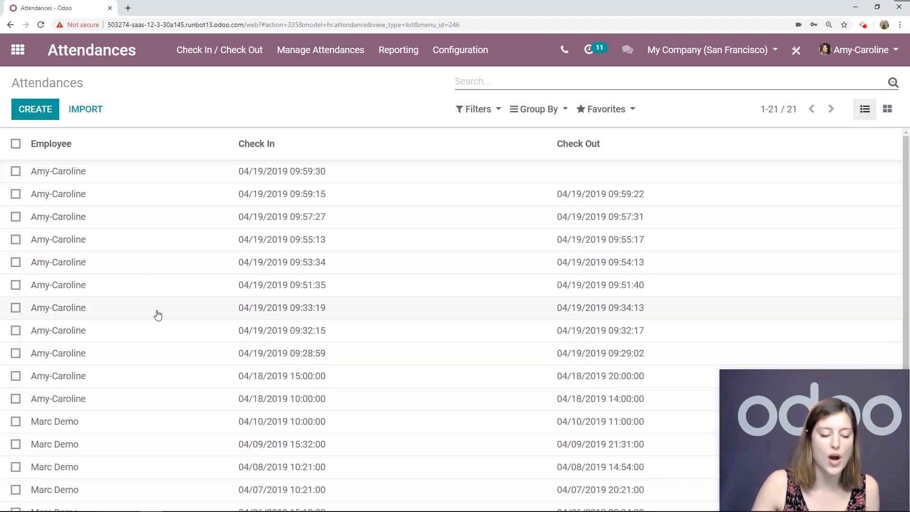
mouse_move(211, 206)
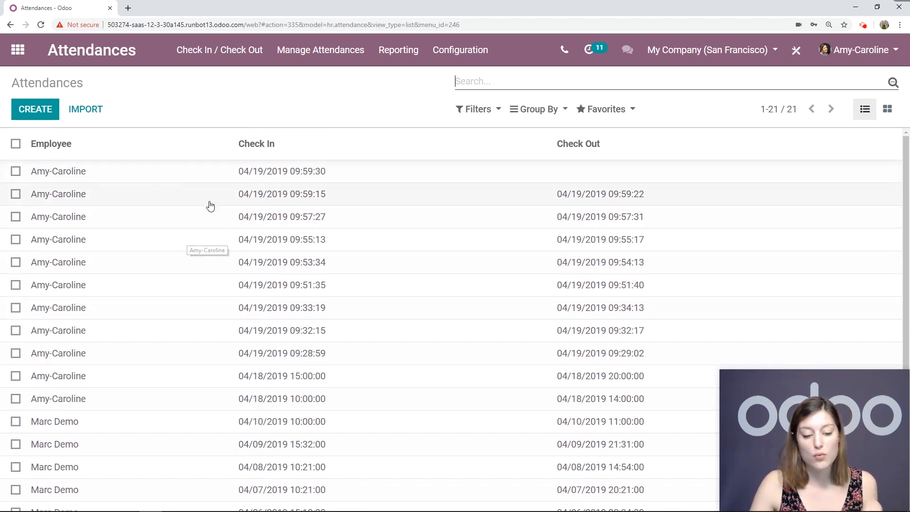
mouse_move(181, 114)
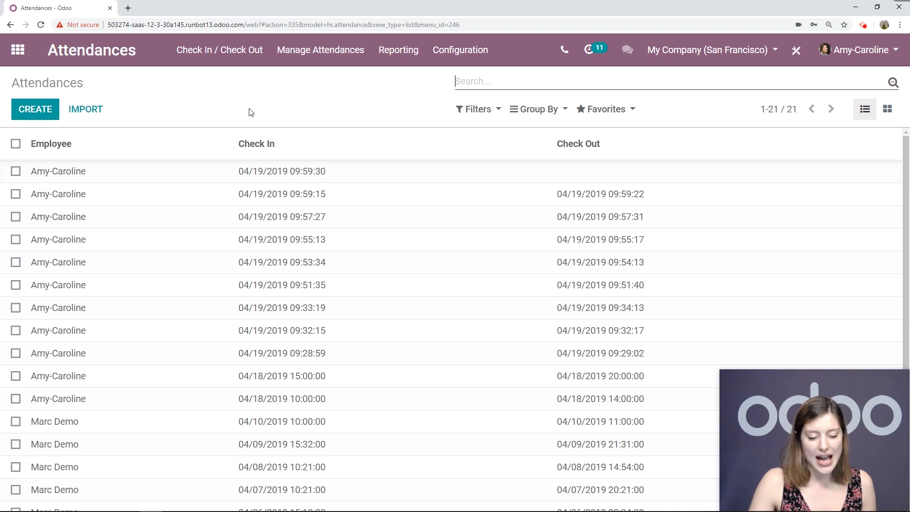
mouse_move(197, 117)
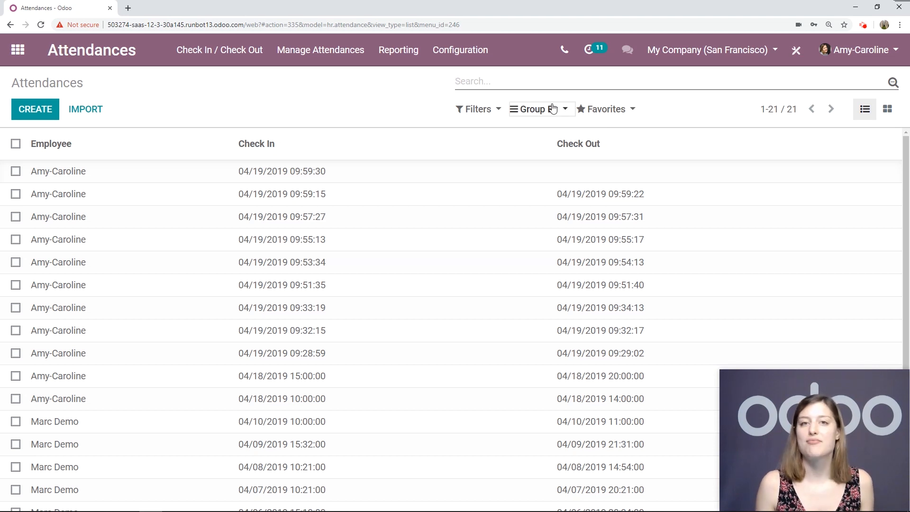
mouse_move(214, 109)
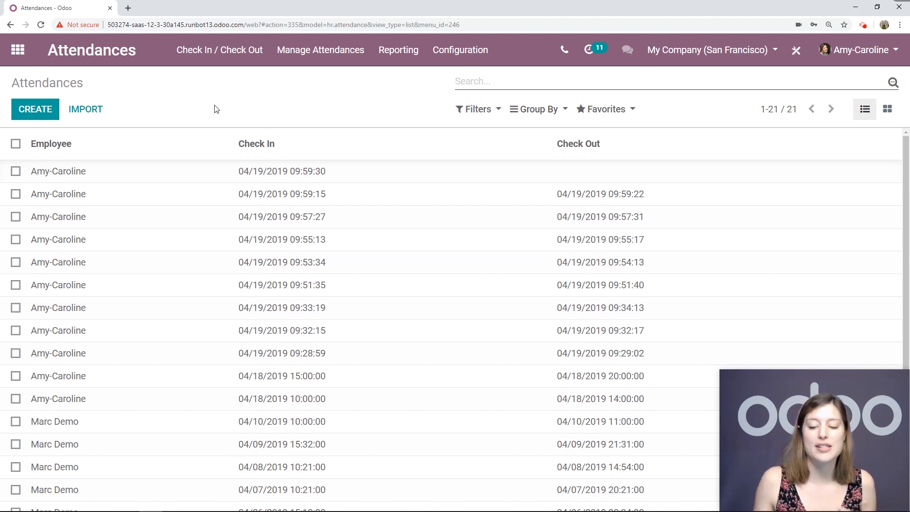
Check Amy-Caroline out at 09:59:59 from the Check In / Check Out page
click(219, 50)
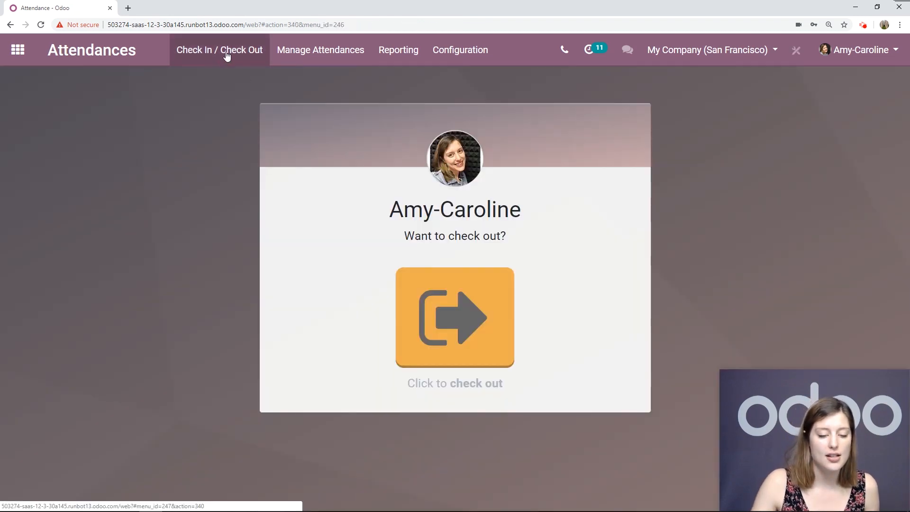
mouse_move(567, 315)
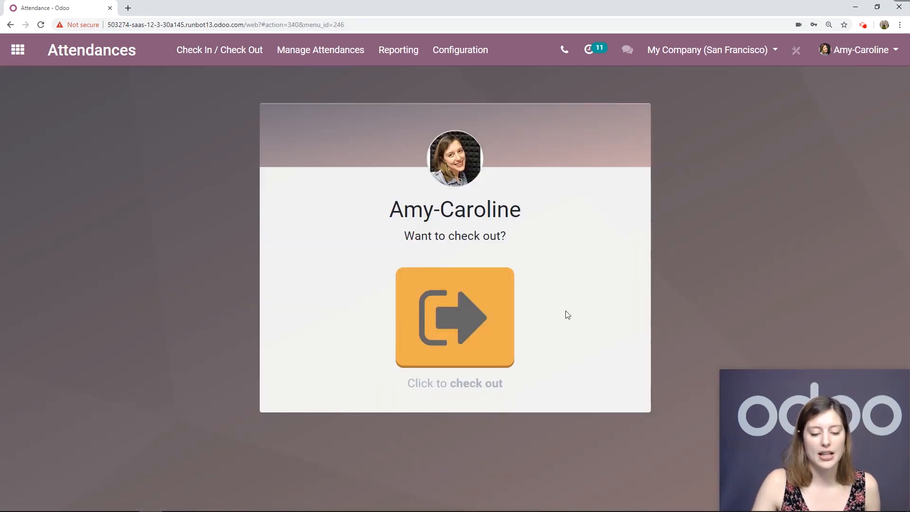
click(454, 317)
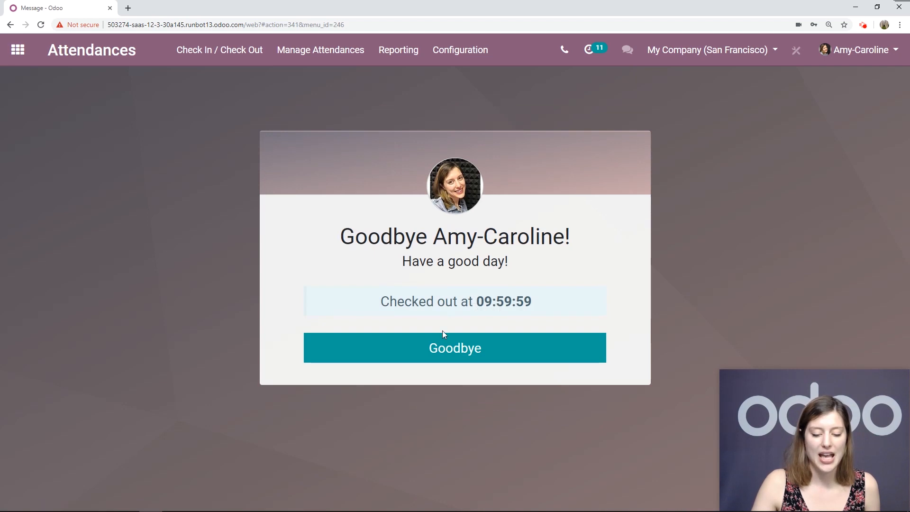
click(454, 347)
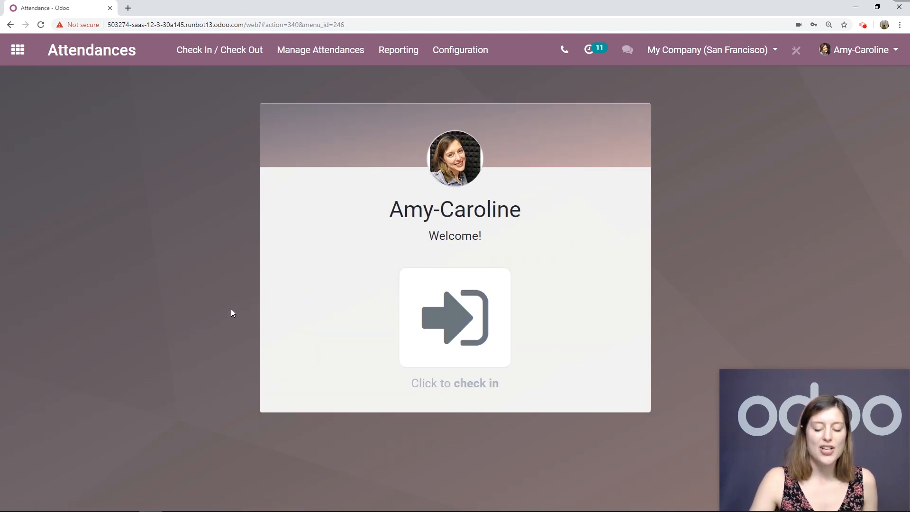